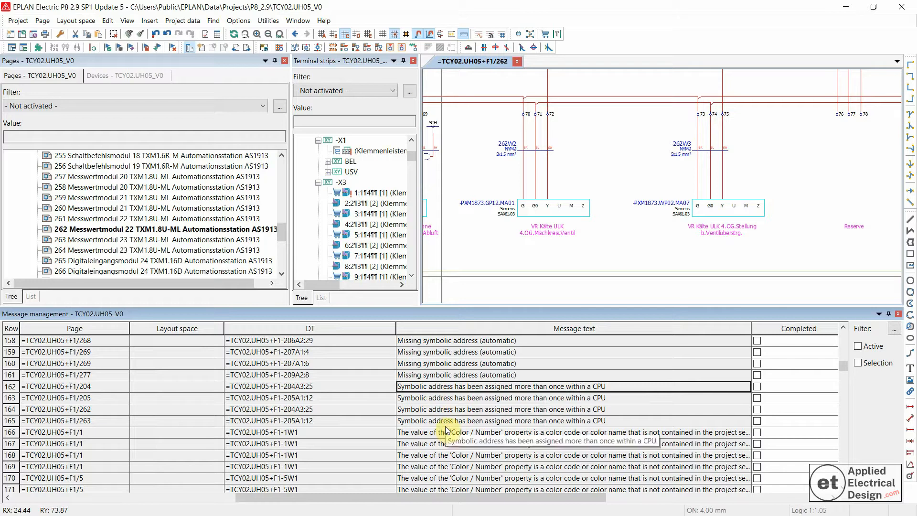
{"action": "mouse_move", "coordinate": [600, 386]}
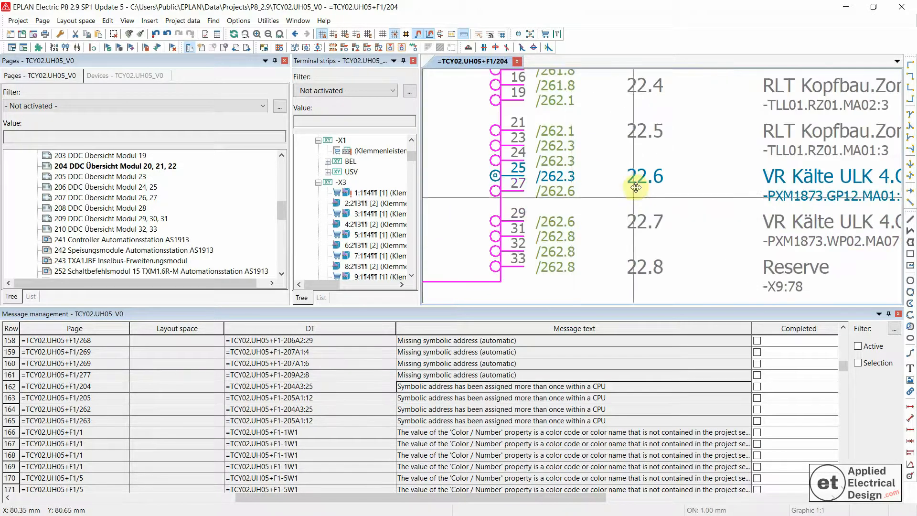
Step: Jump from connection 25 (address 22.6) on page 204 to its counterpart on page 262
{"action": "right_click", "coordinate": [631, 179]}
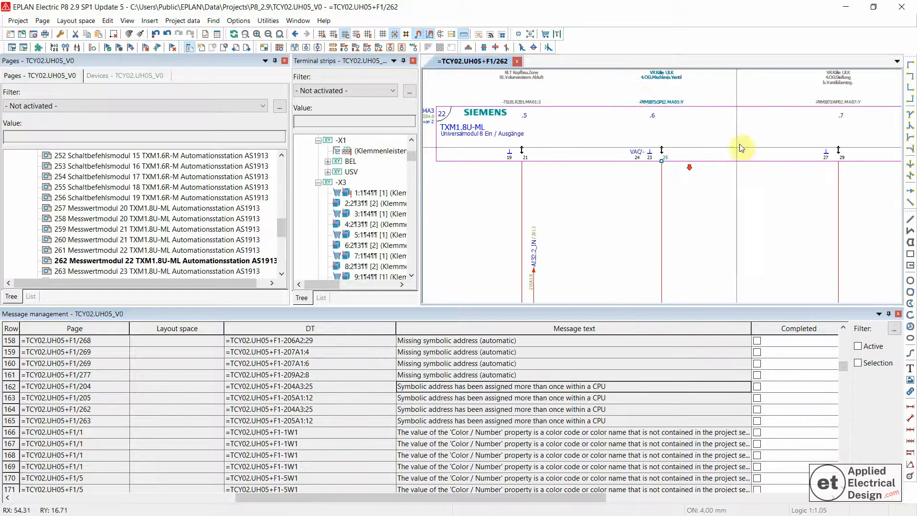
{"action": "mouse_move", "coordinate": [673, 161]}
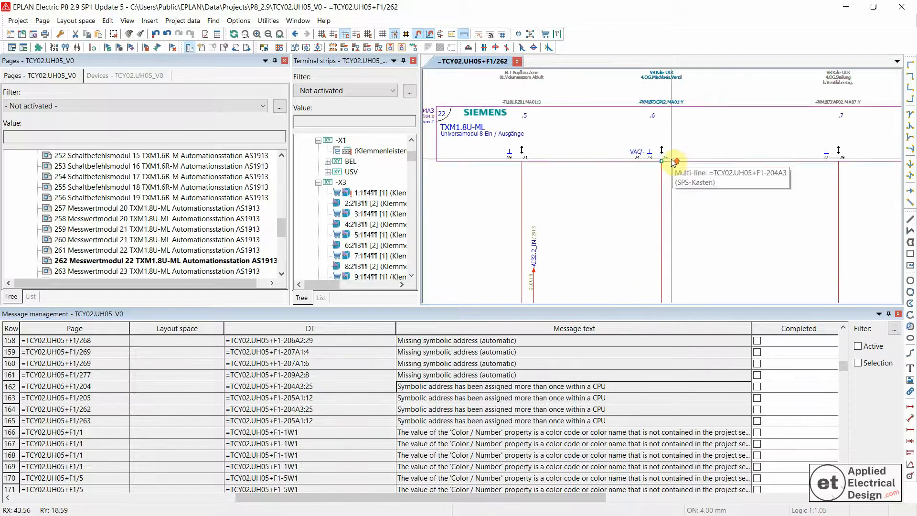
{"action": "double_click", "coordinate": [673, 160]}
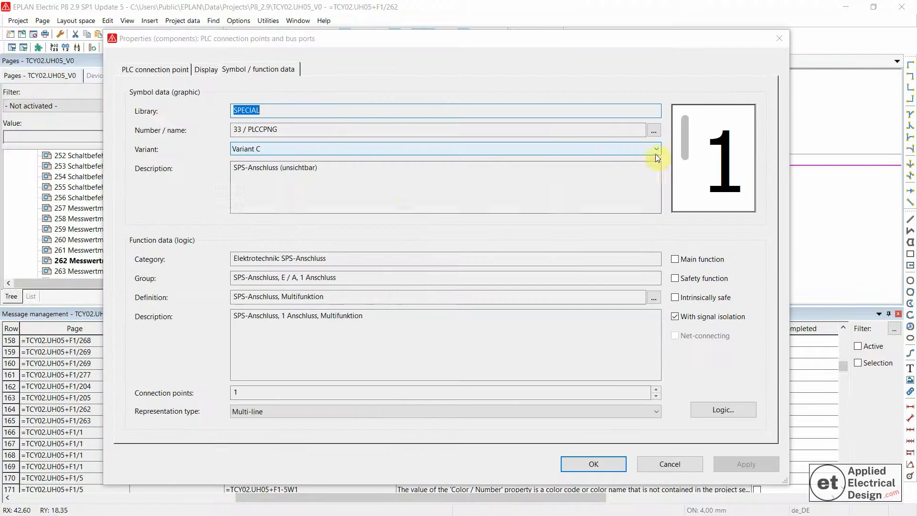
{"action": "left_click", "coordinate": [155, 68]}
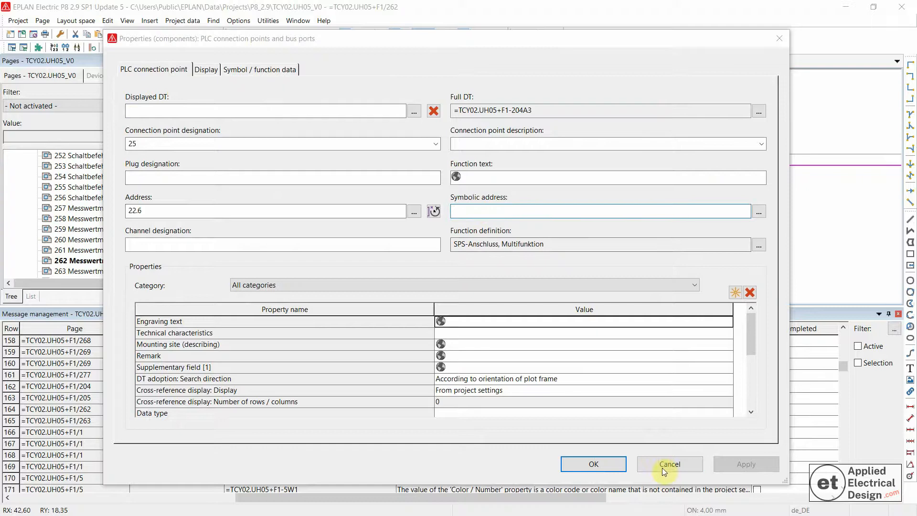
{"action": "left_click", "coordinate": [669, 465]}
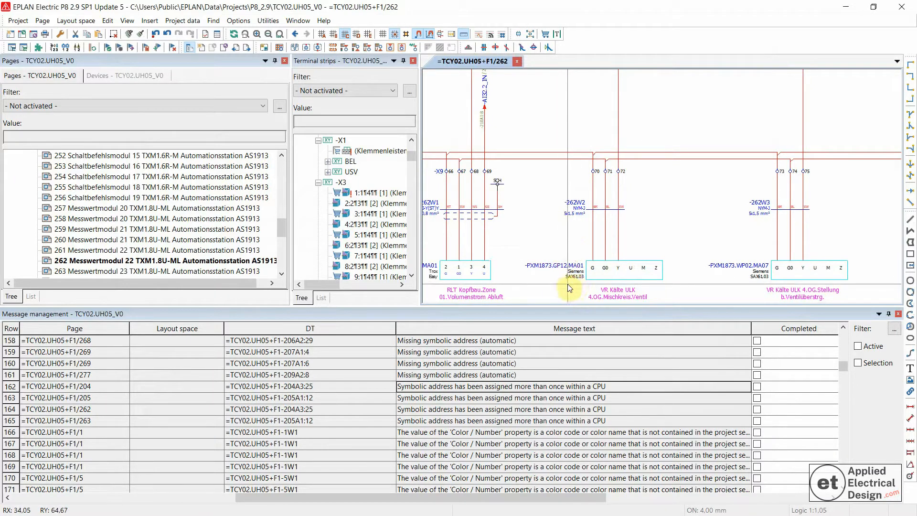
{"action": "mouse_move", "coordinate": [571, 271]}
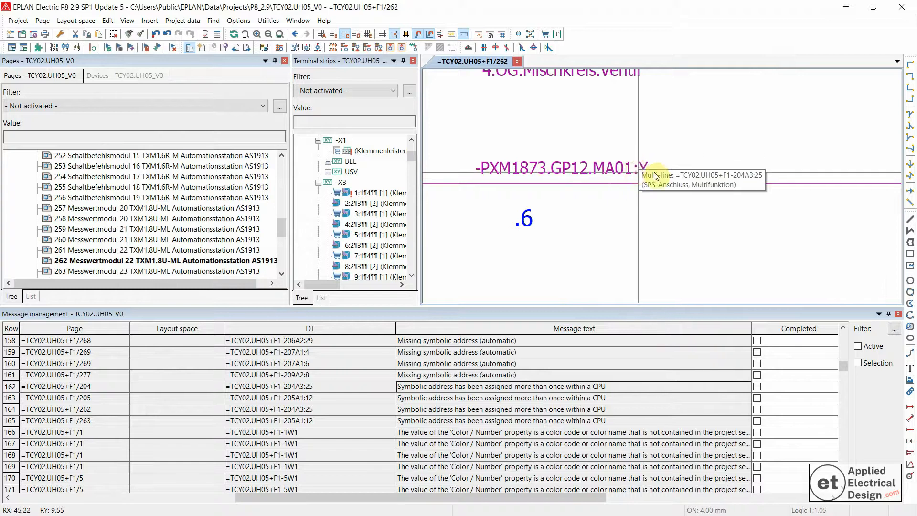
{"action": "mouse_move", "coordinate": [648, 163]}
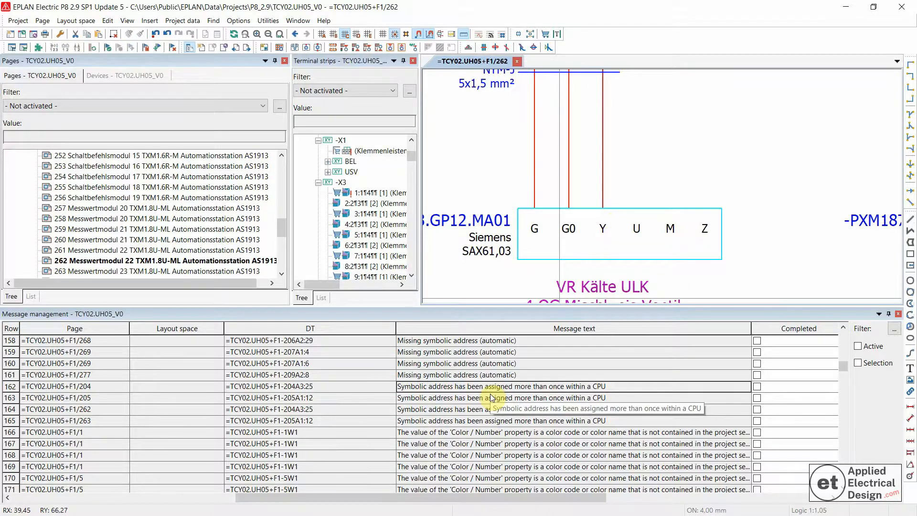
{"action": "left_click", "coordinate": [468, 386]}
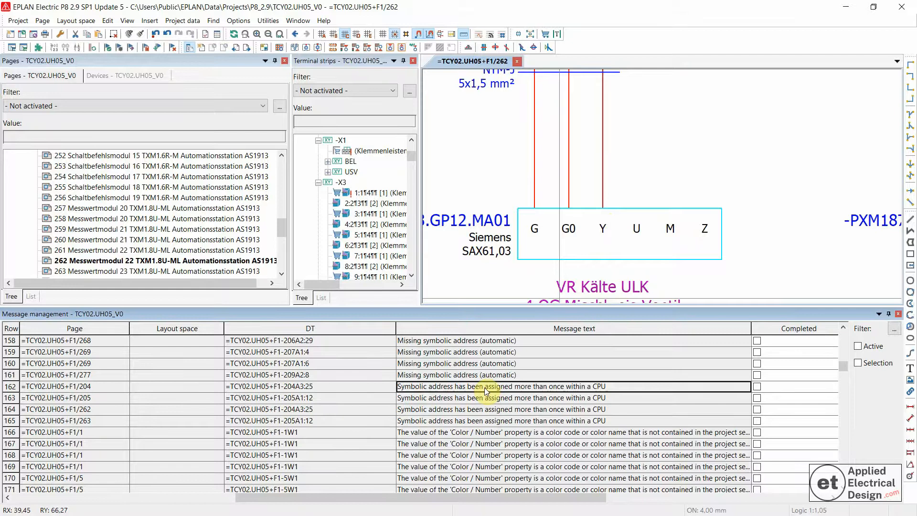
{"action": "mouse_move", "coordinate": [468, 403]}
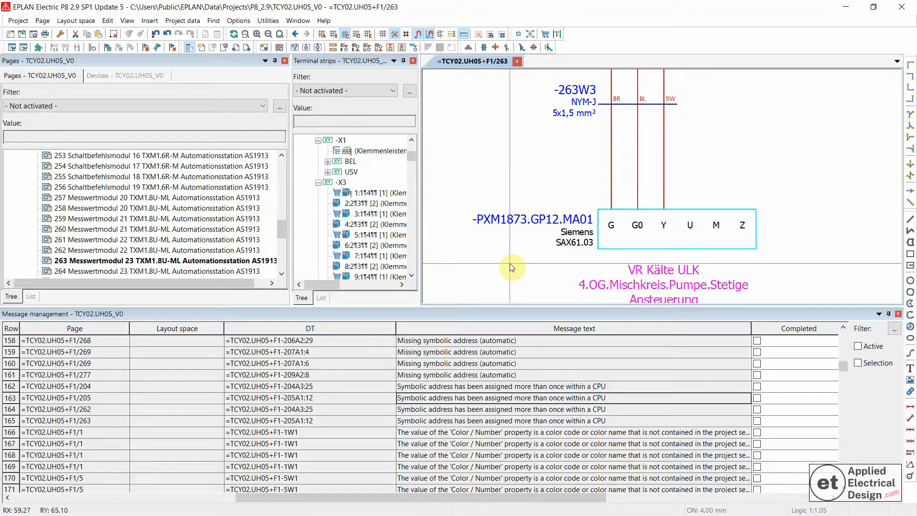
{"action": "mouse_move", "coordinate": [519, 259]}
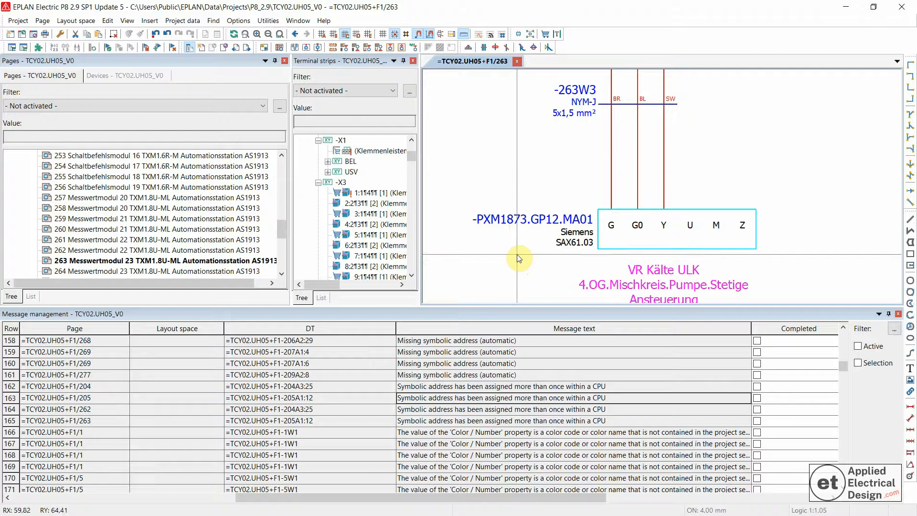
{"action": "mouse_move", "coordinate": [567, 272]}
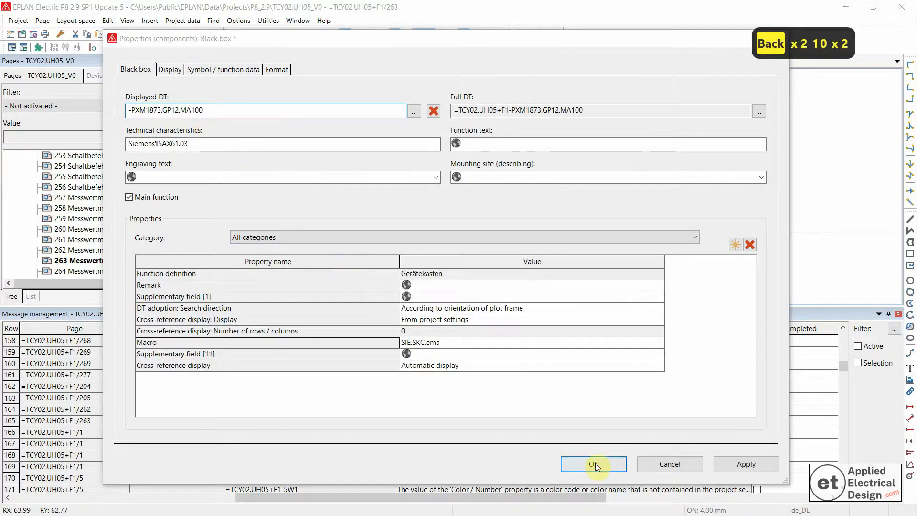
Step: Confirm the renamed device tag -PXM1873.GP12.MA100 on page 263
{"action": "left_click", "coordinate": [592, 464]}
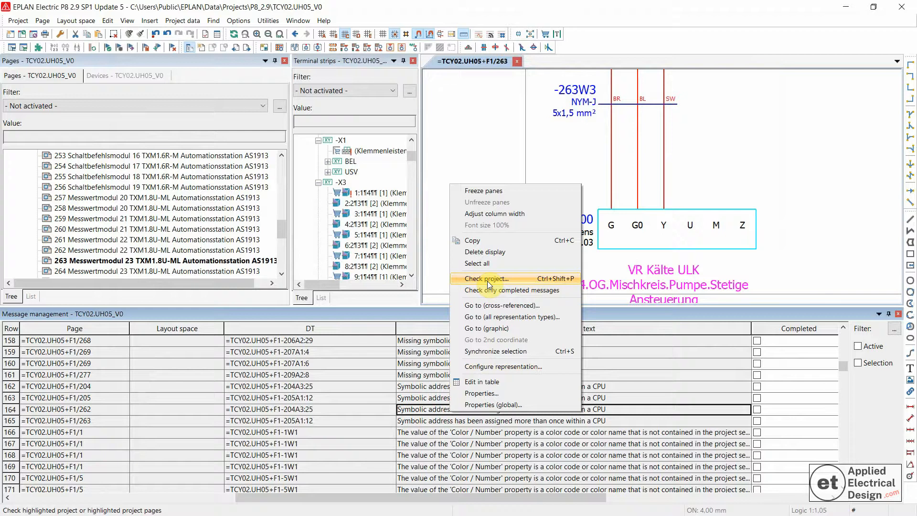
Step: Run Check project with the EPLAN 5 check settings from Message management
{"action": "left_click", "coordinate": [485, 278]}
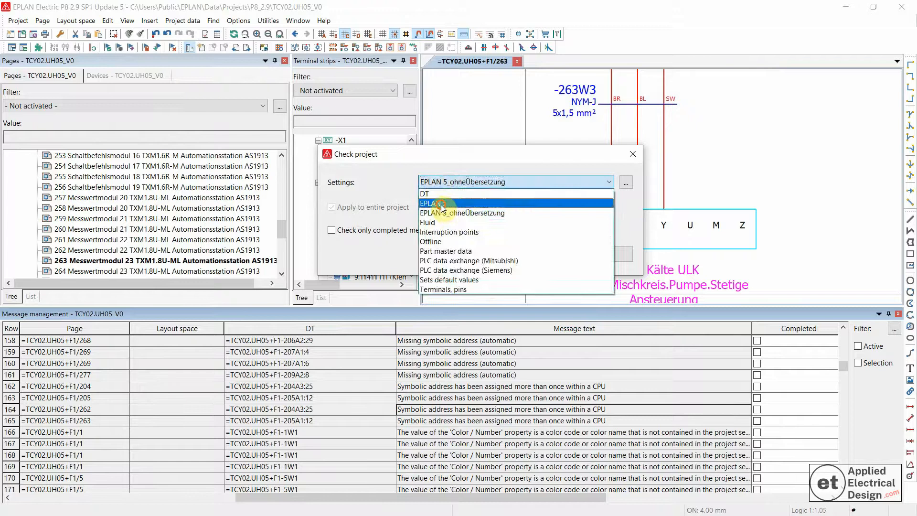
{"action": "left_click", "coordinate": [433, 203]}
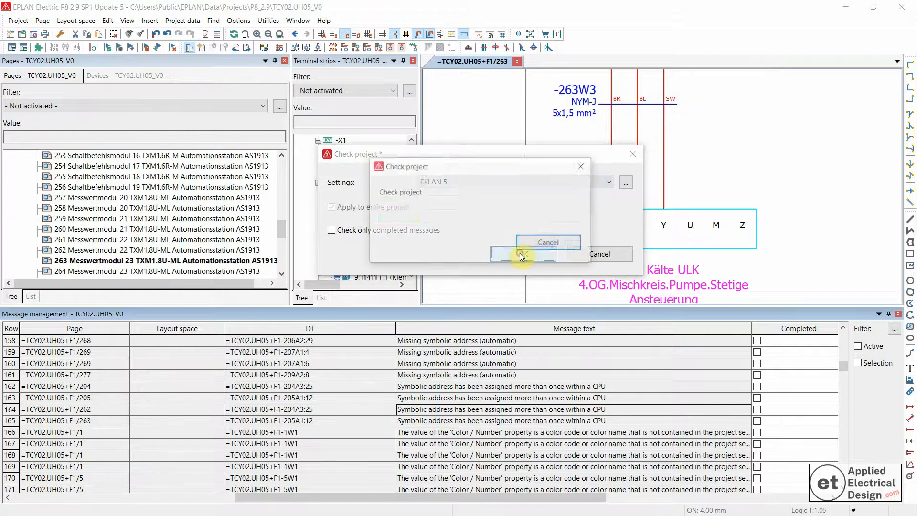
{"action": "left_click", "coordinate": [523, 255]}
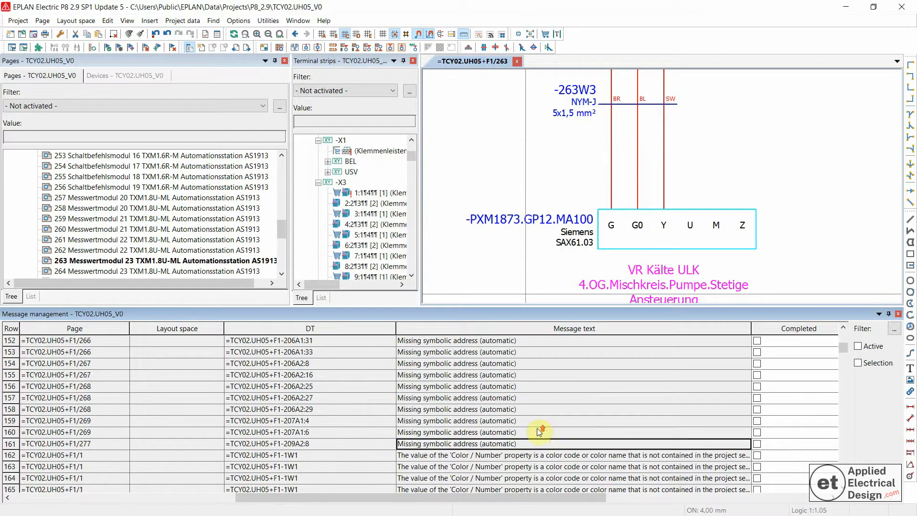
{"action": "mouse_move", "coordinate": [786, 383]}
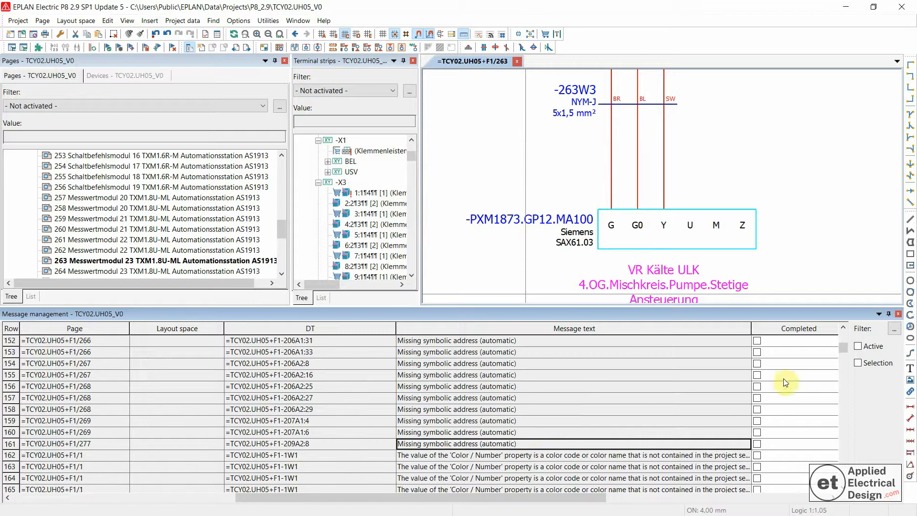
{"action": "mouse_move", "coordinate": [844, 350]}
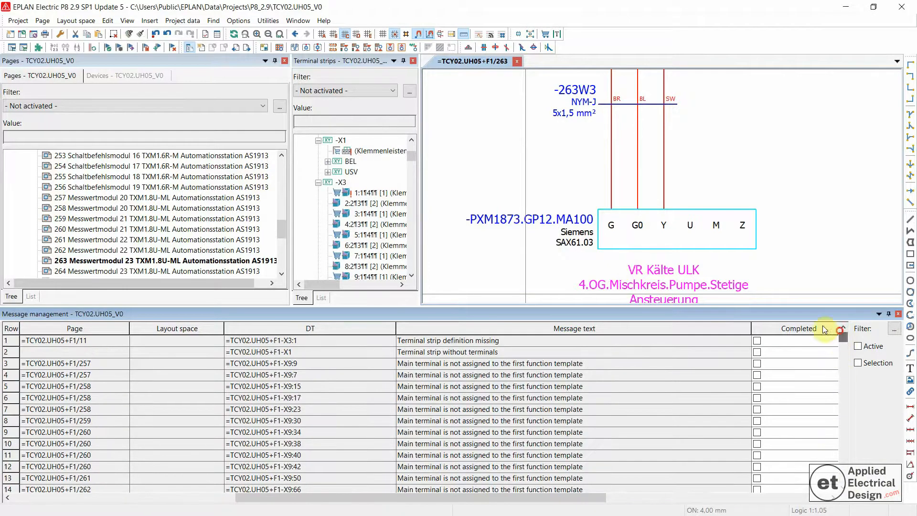
{"action": "mouse_move", "coordinate": [491, 275]}
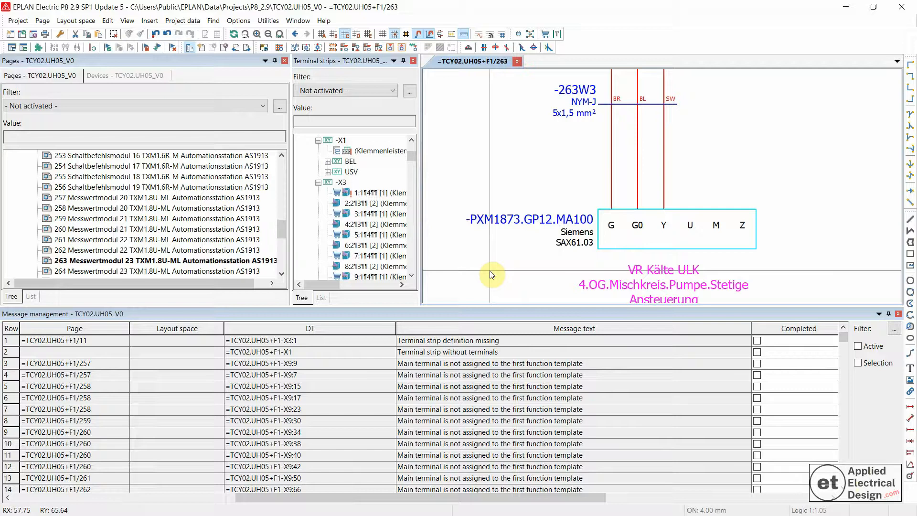
{"action": "mouse_move", "coordinate": [497, 275]}
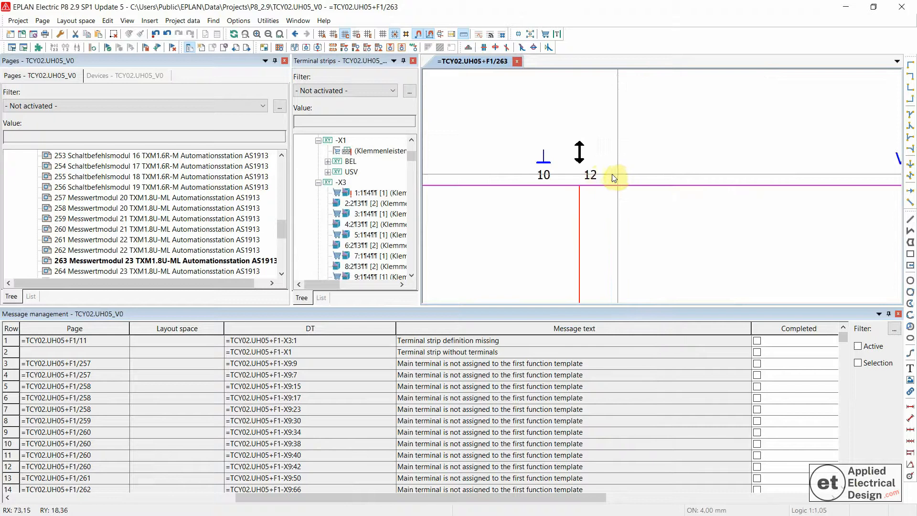
Step: Set connection point 12's symbolic address to Y-Connection and copy it
{"action": "double_click", "coordinate": [590, 179]}
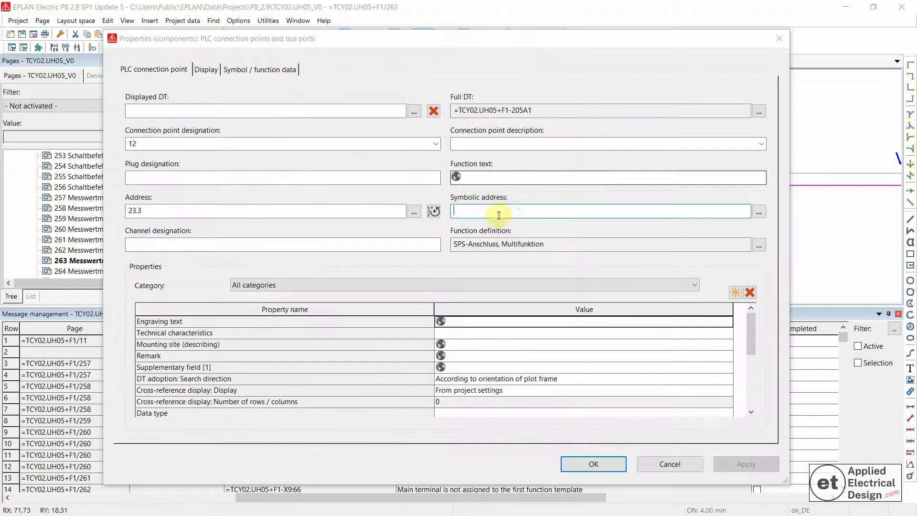
{"action": "mouse_move", "coordinate": [519, 211]}
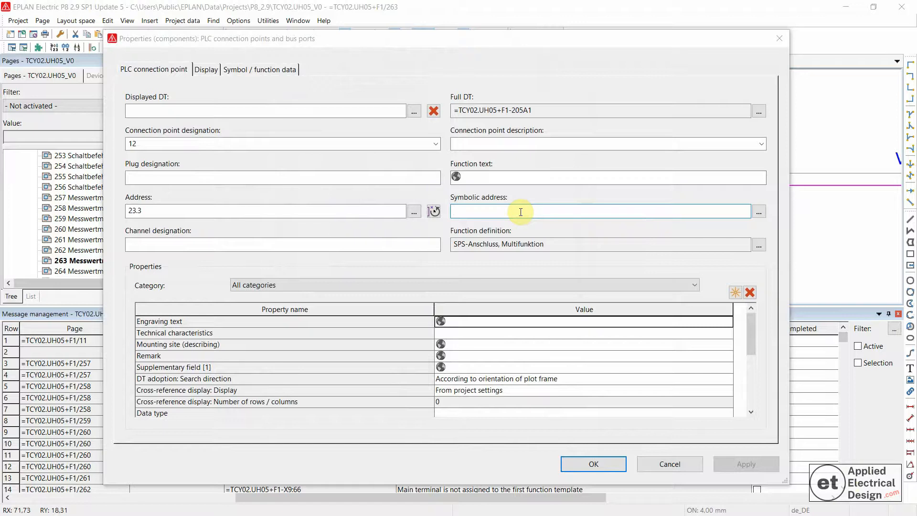
{"action": "type", "text": "Y"}
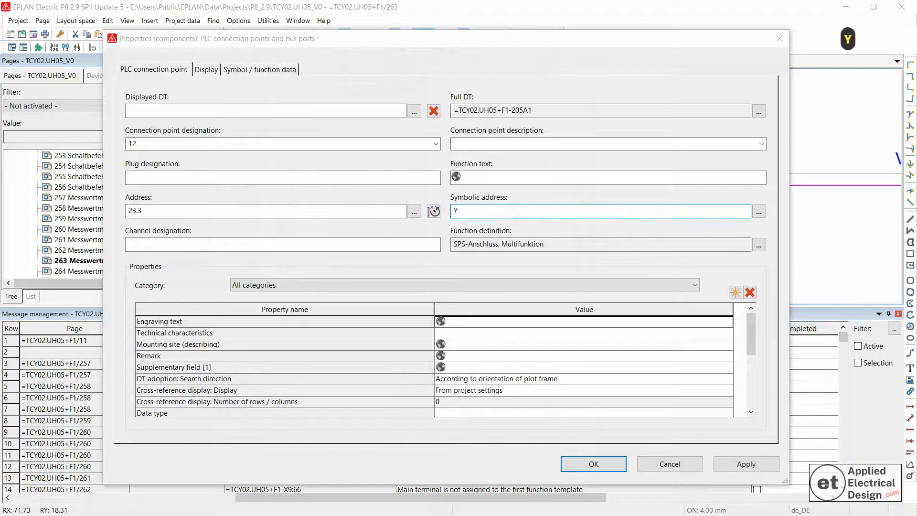
{"action": "type", "text": "-Connectio"}
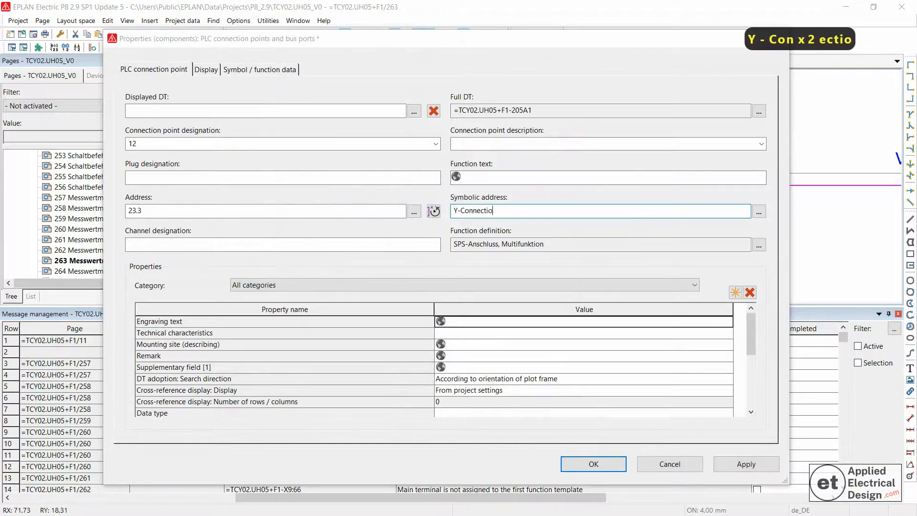
{"action": "key", "text": "ctrl+a"}
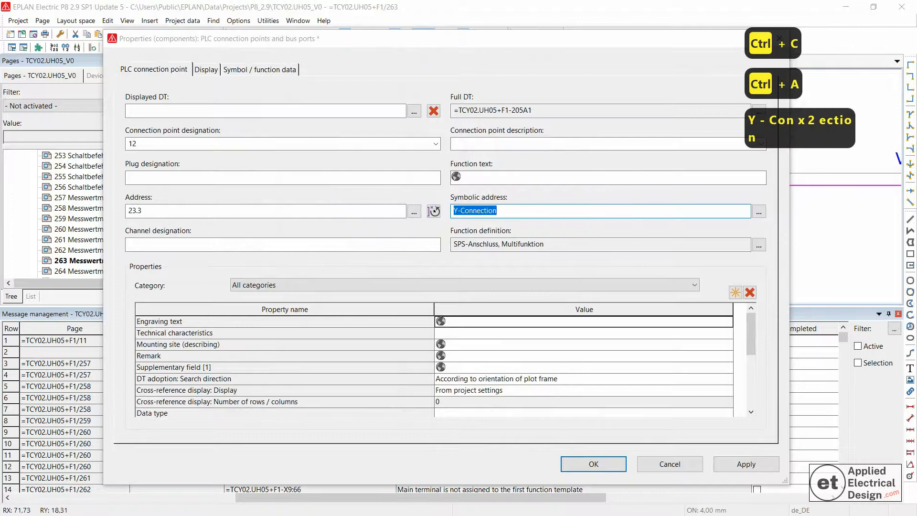
{"action": "left_click", "coordinate": [593, 465]}
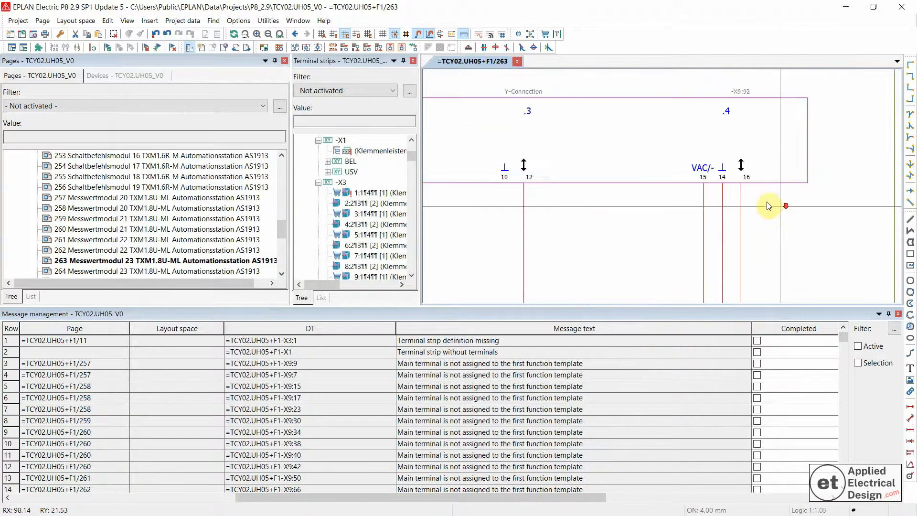
Step: Paste Y-Connection as the symbolic address of connection point 16
{"action": "double_click", "coordinate": [785, 206]}
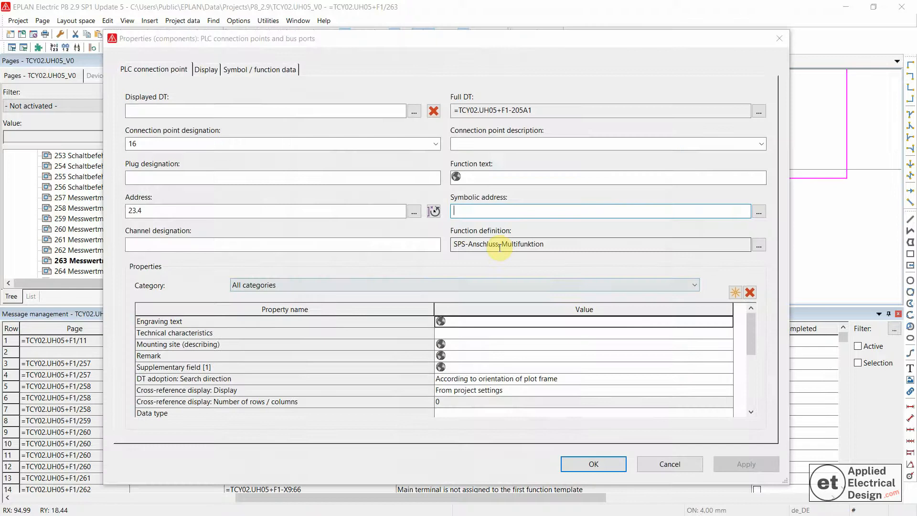
{"action": "key", "text": "ctrl+v"}
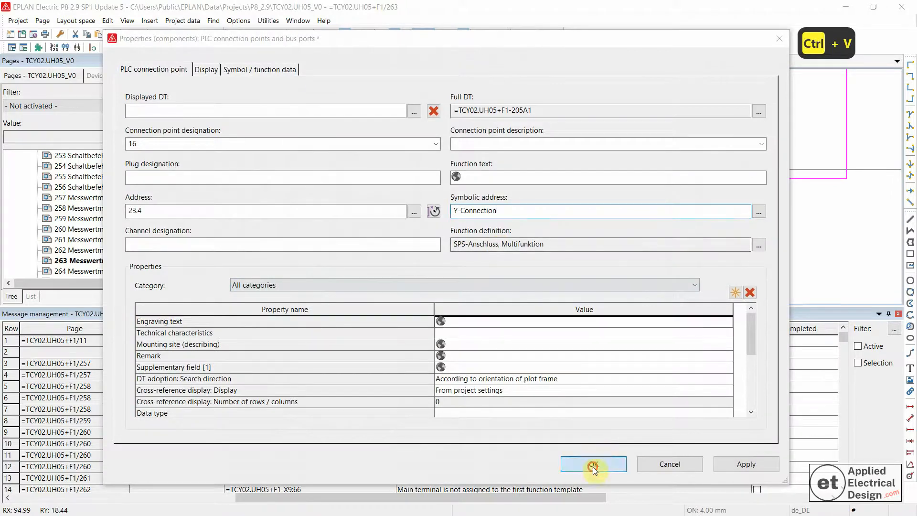
{"action": "left_click", "coordinate": [593, 464]}
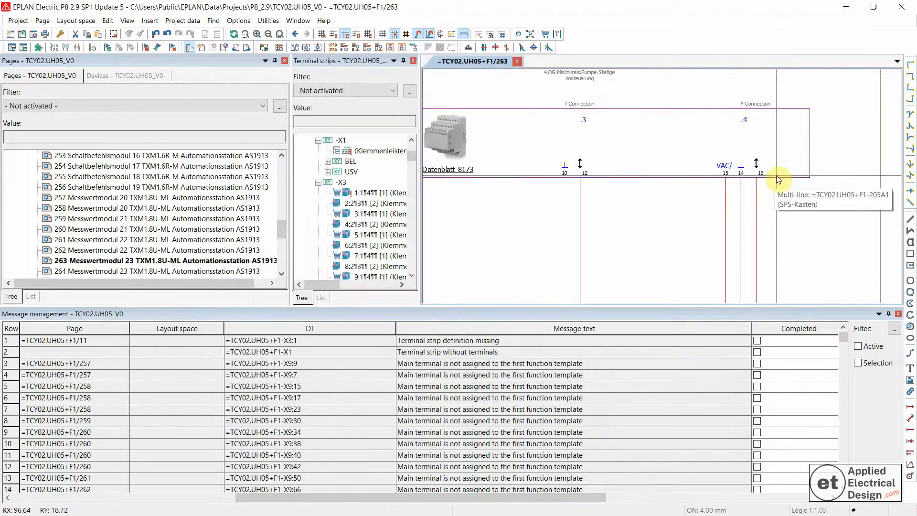
{"action": "mouse_move", "coordinate": [551, 155]}
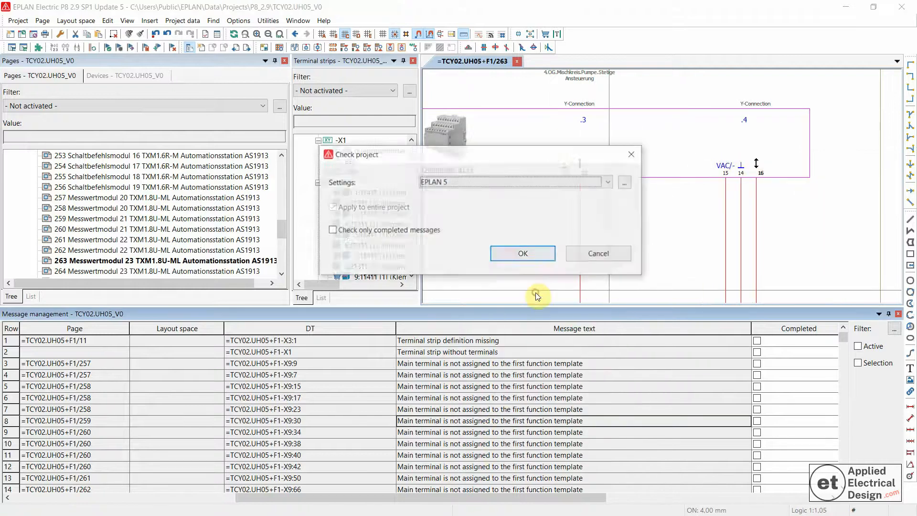
Step: Run the project check and jump to the -205A1 duplicate symbolic address message location
{"action": "left_click", "coordinate": [522, 252]}
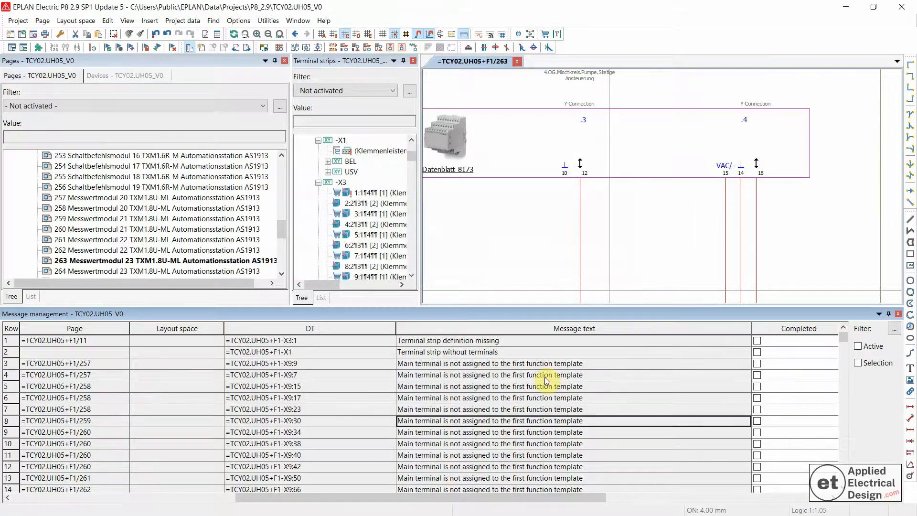
{"action": "left_click", "coordinate": [491, 374]}
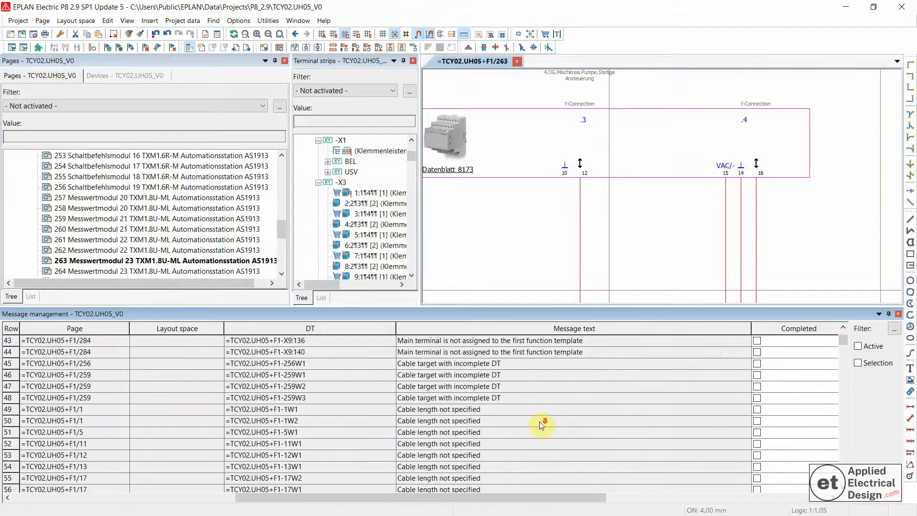
{"action": "scroll", "scroll_direction": "down", "scroll_amount": 3}
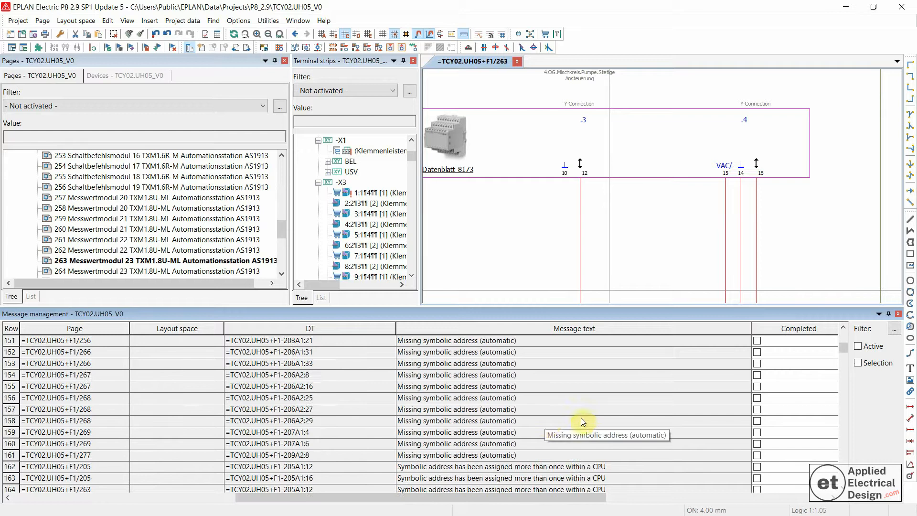
{"action": "scroll", "scroll_direction": "down", "scroll_amount": 3}
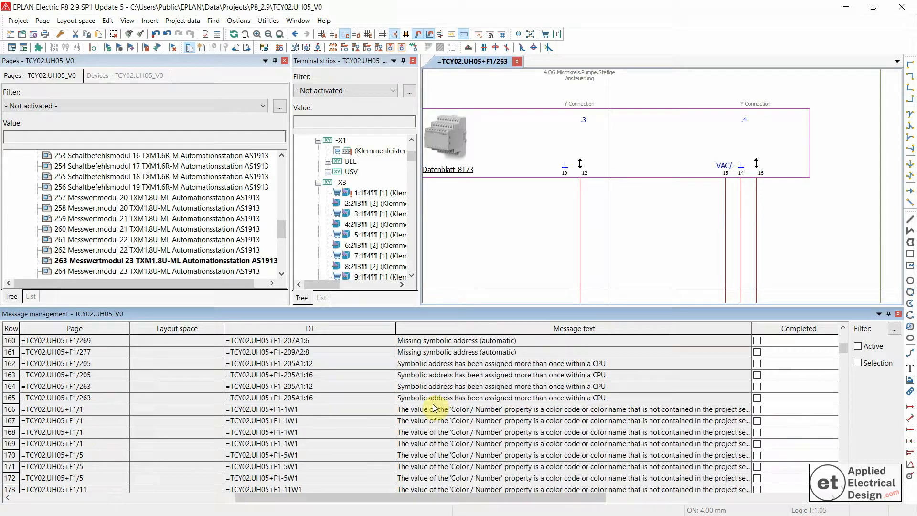
{"action": "mouse_move", "coordinate": [428, 385]}
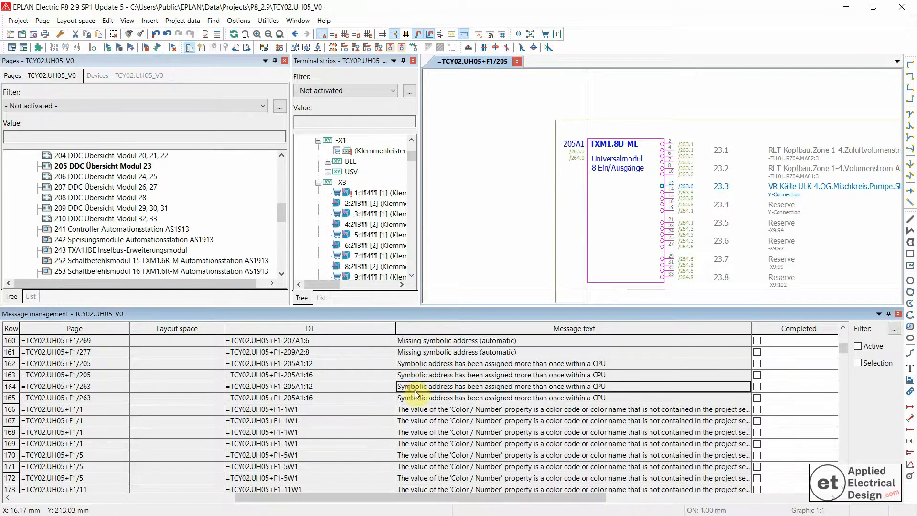
{"action": "double_click", "coordinate": [503, 386]}
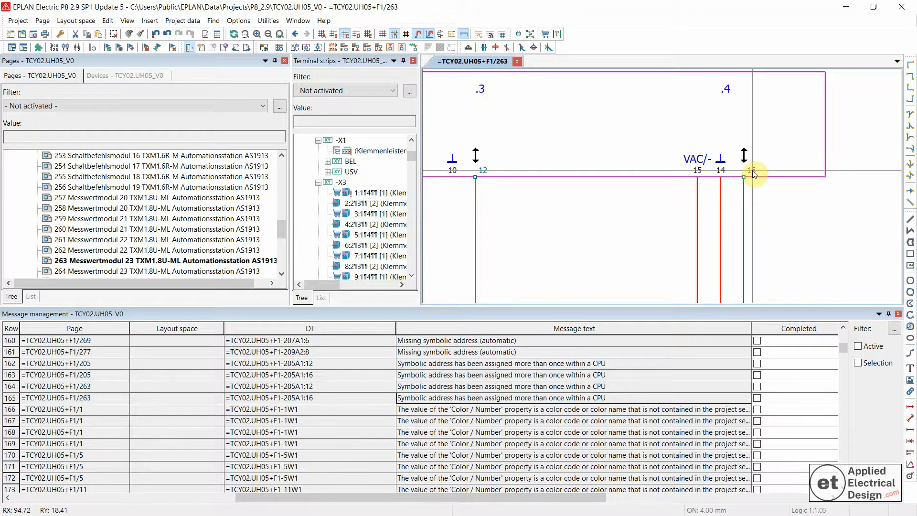
Step: Review connection point 16's properties without changing anything
{"action": "right_click", "coordinate": [755, 173]}
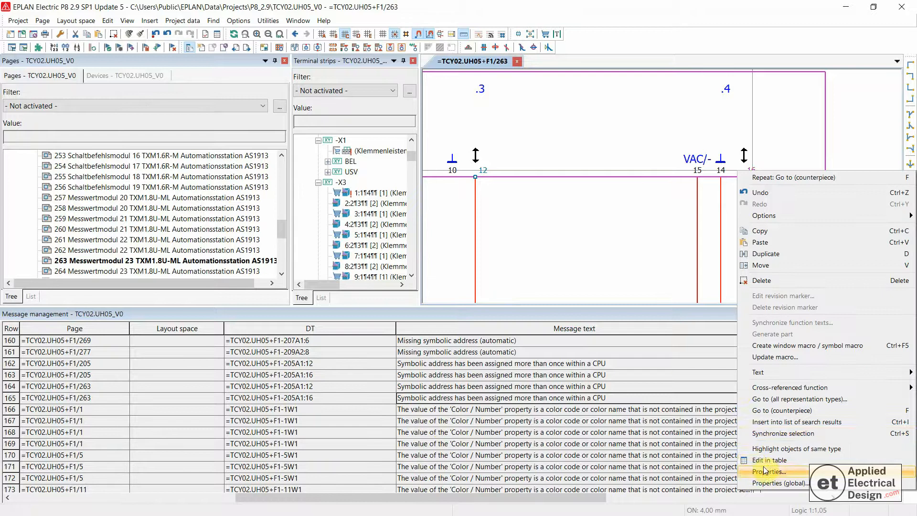
{"action": "left_click", "coordinate": [772, 471]}
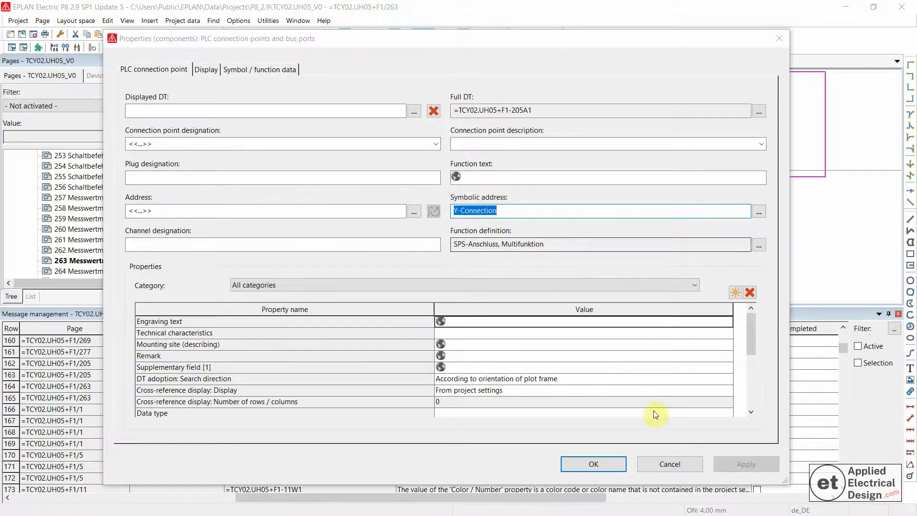
{"action": "left_click", "coordinate": [593, 464]}
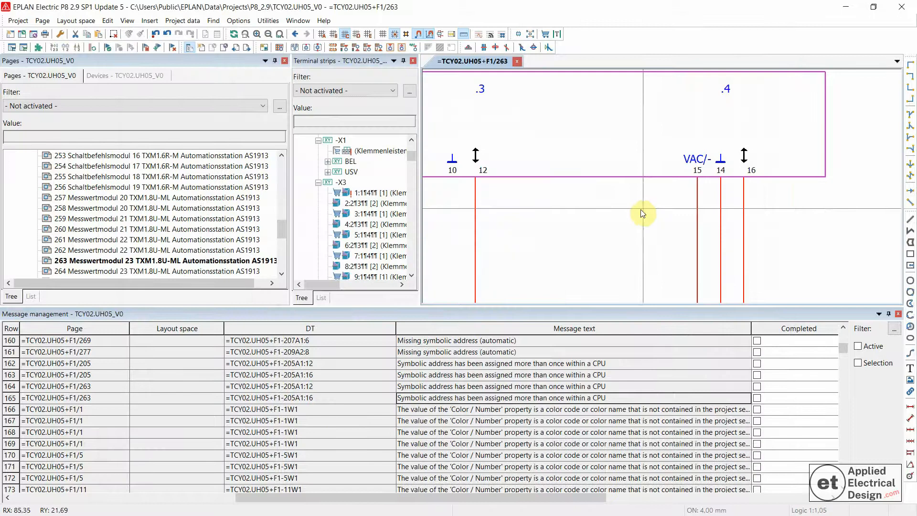
{"action": "mouse_move", "coordinate": [640, 213]}
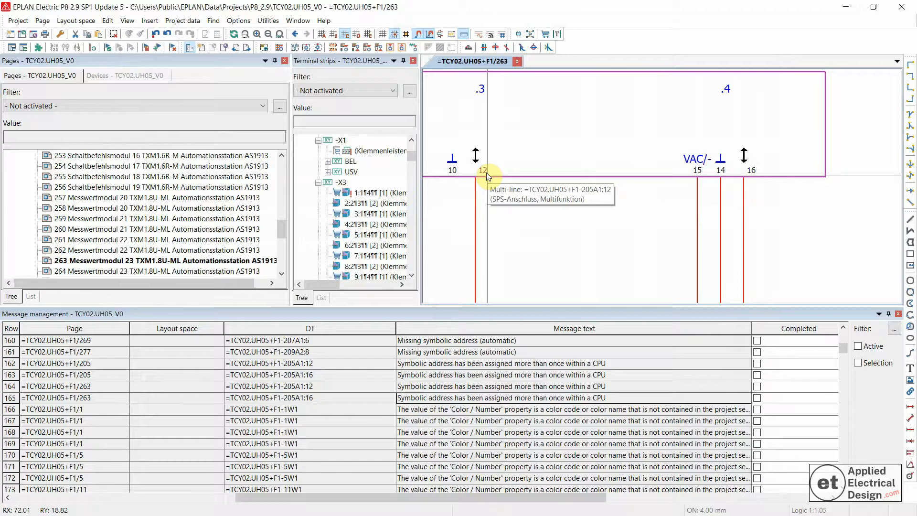
Step: Change connection point 12's symbolic address to Y-Connection1
{"action": "double_click", "coordinate": [483, 173]}
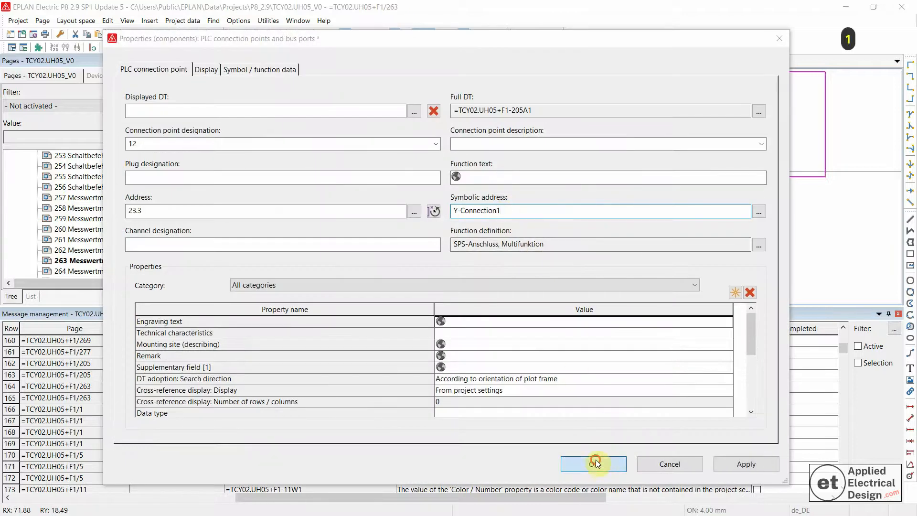
{"action": "left_click", "coordinate": [593, 465]}
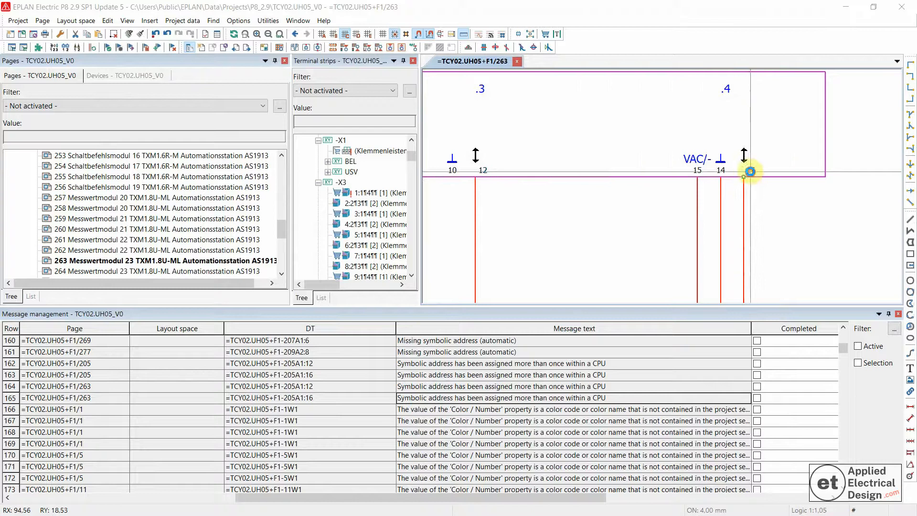
{"action": "double_click", "coordinate": [751, 171]}
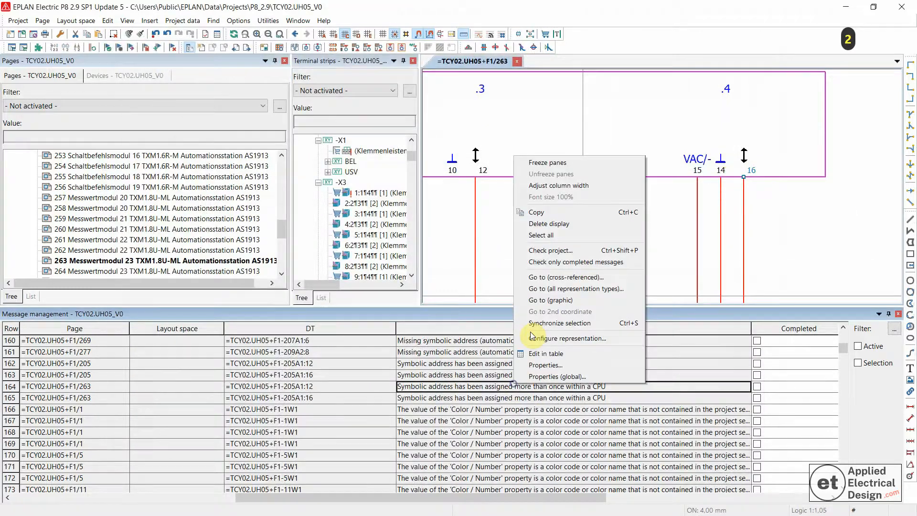
Step: Start another project check with the EPLAN 5 settings
{"action": "left_click", "coordinate": [551, 249]}
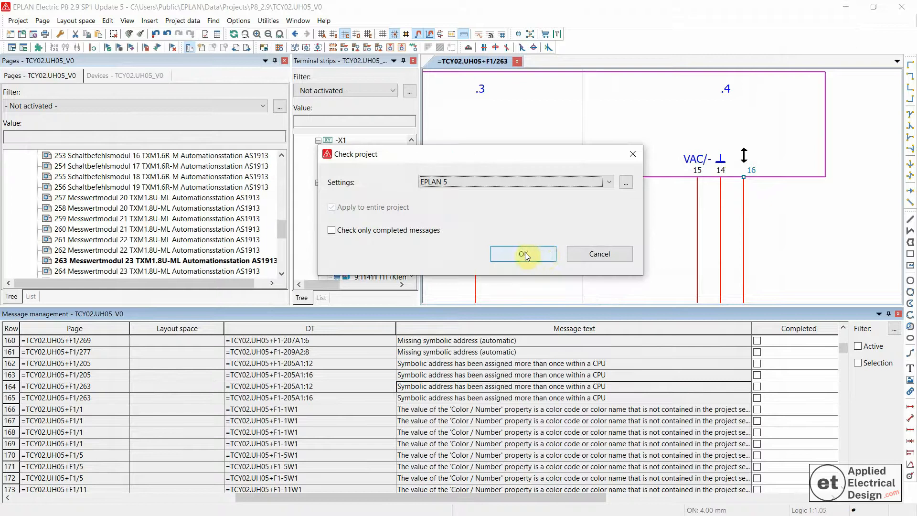
{"action": "left_click", "coordinate": [523, 254]}
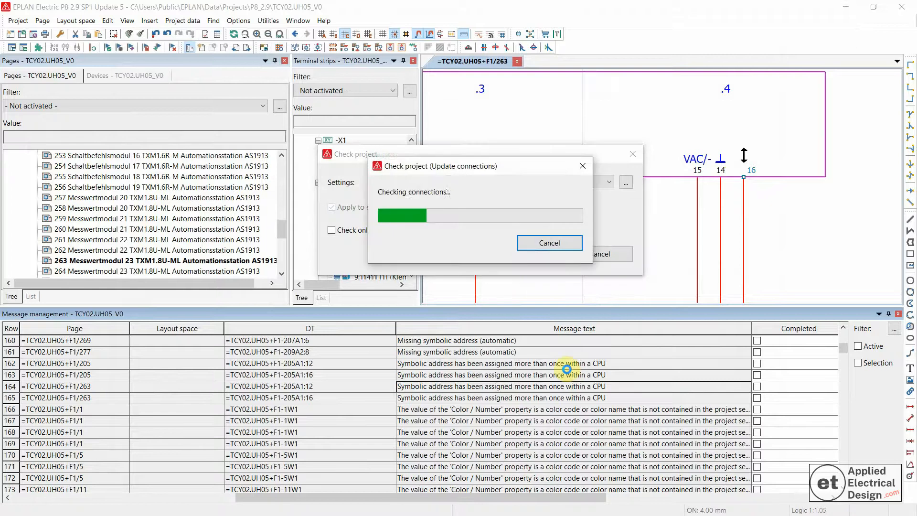